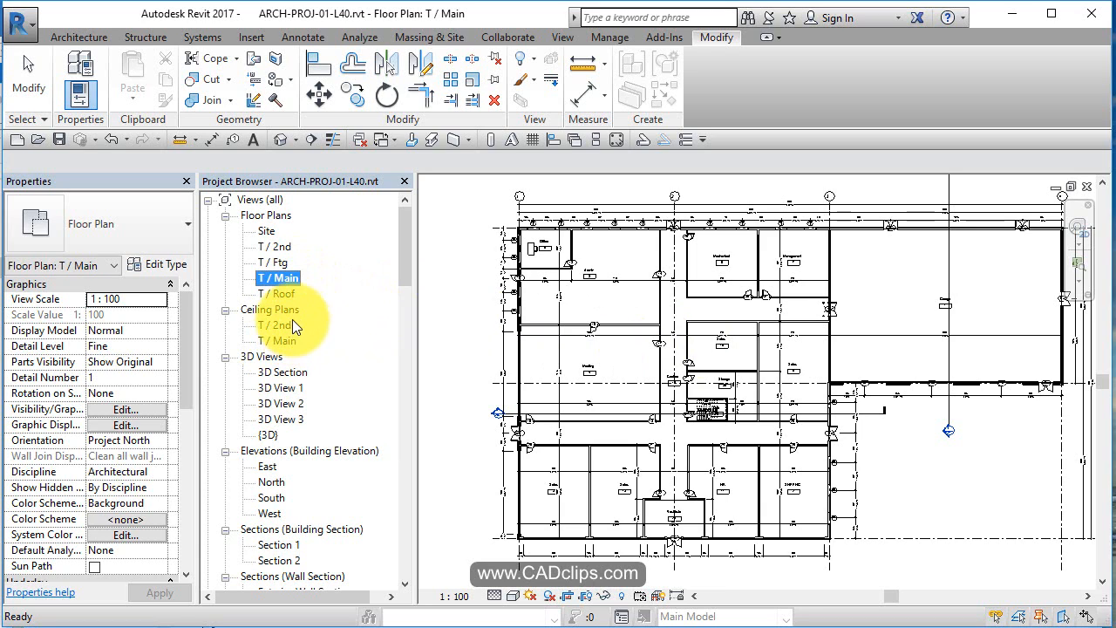
Delete the existing T / 2nd and T / Main ceiling plan views from the Project Browser.
click(278, 324)
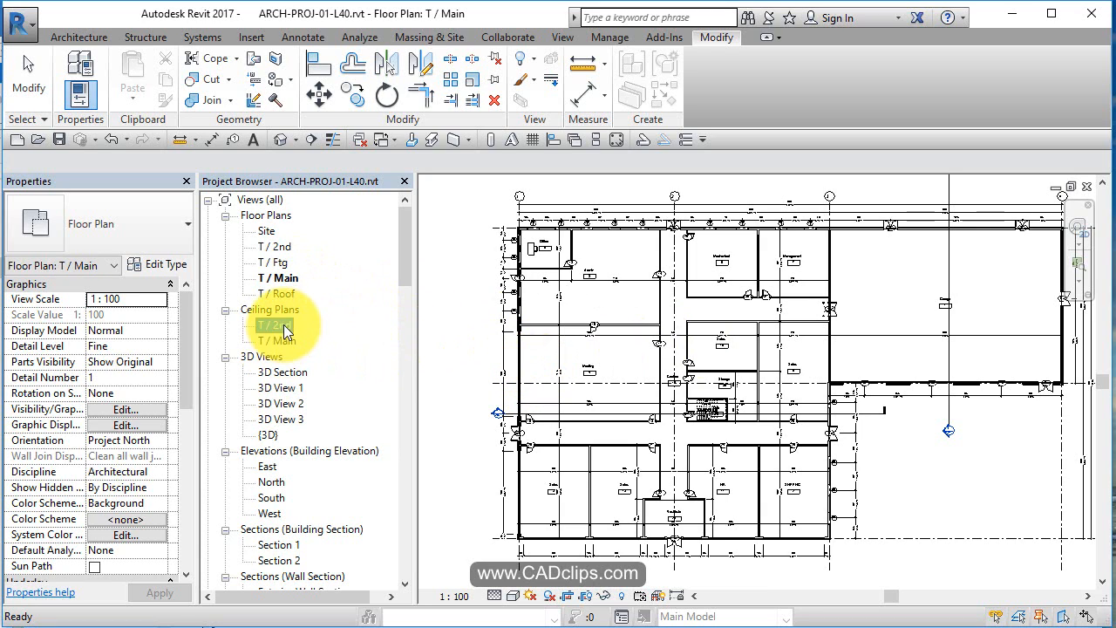
double_click(275, 324)
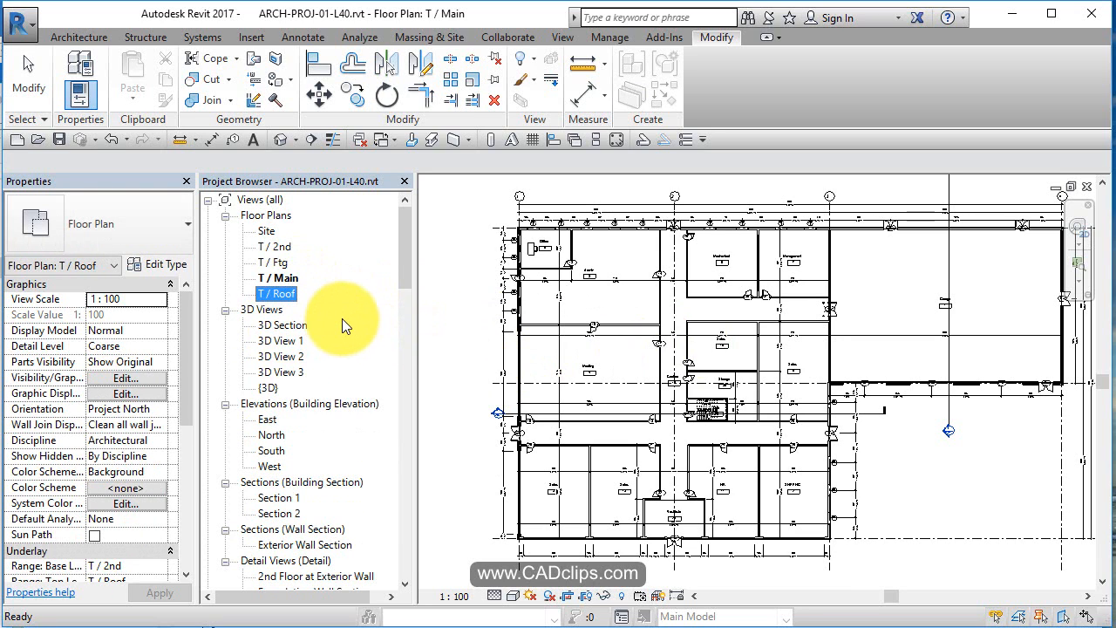
mouse_move(489, 295)
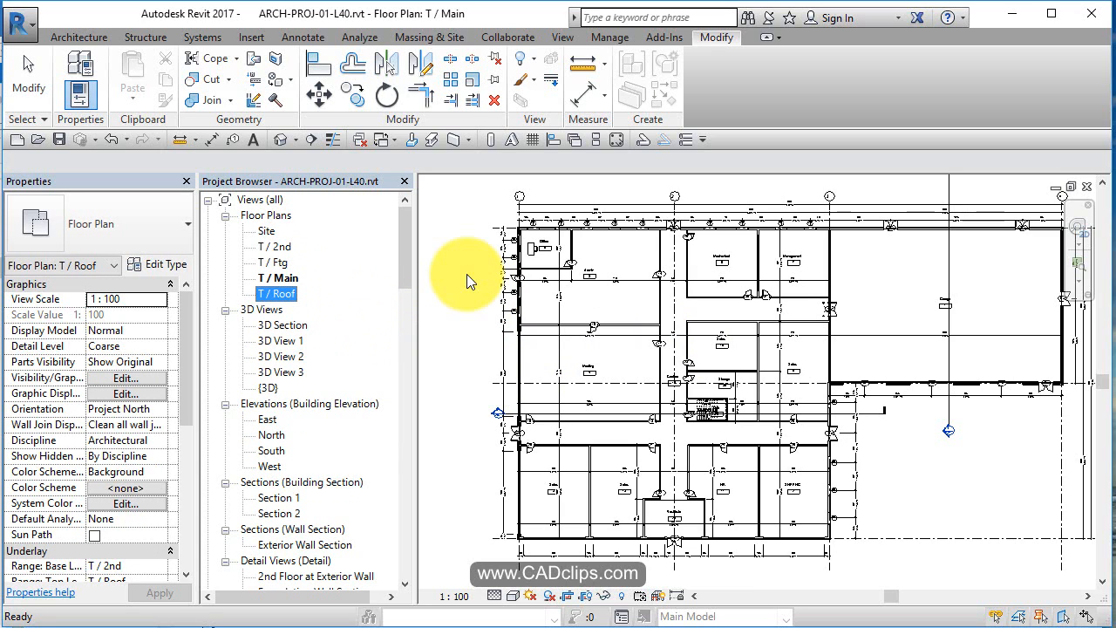
Start a new Reflected Ceiling Plan and choose the T / Main and T / 2nd levels for it.
click(562, 36)
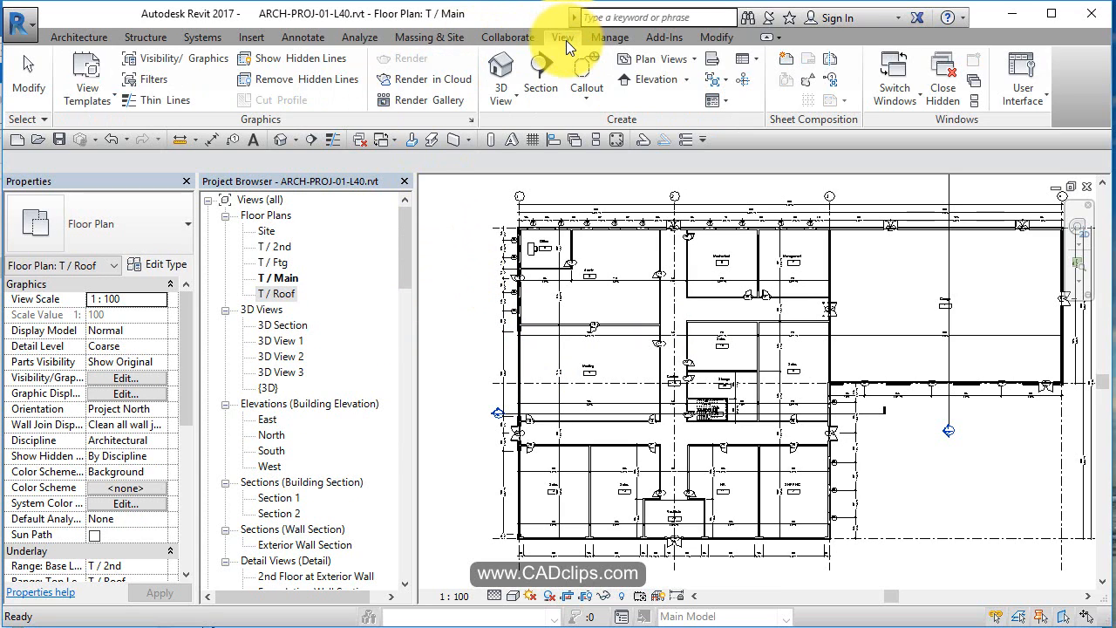
click(649, 59)
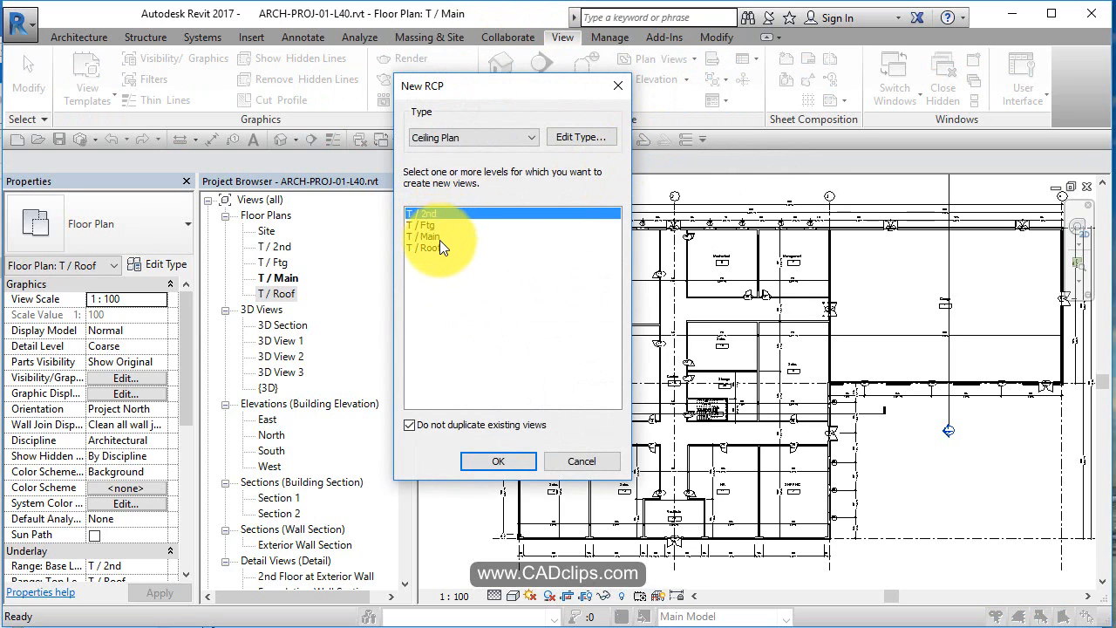
mouse_move(439, 253)
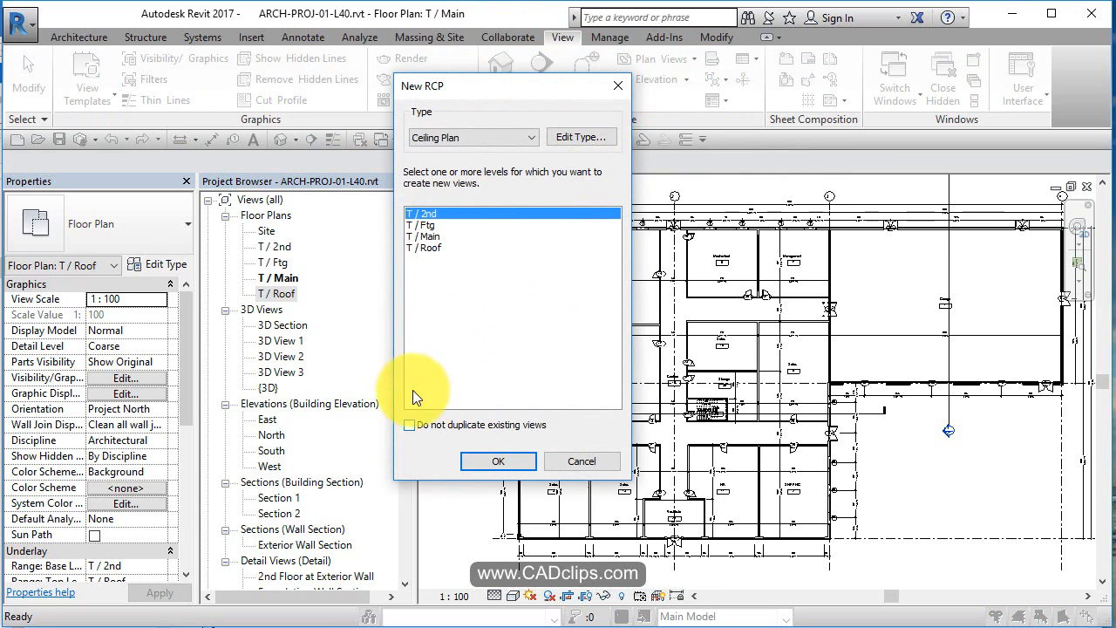
click(410, 425)
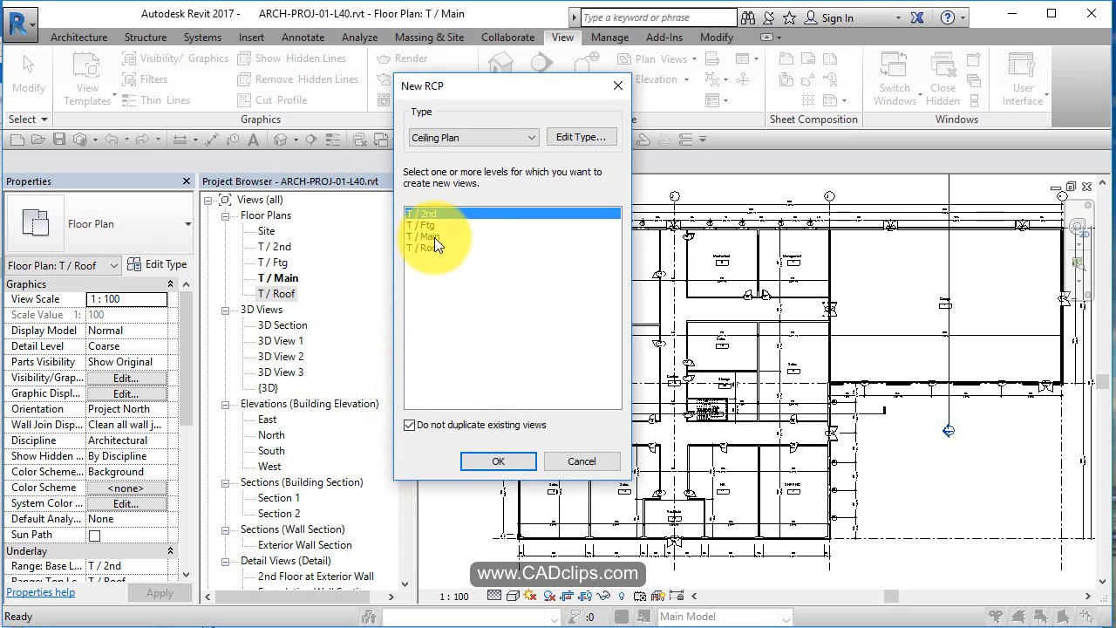
click(427, 237)
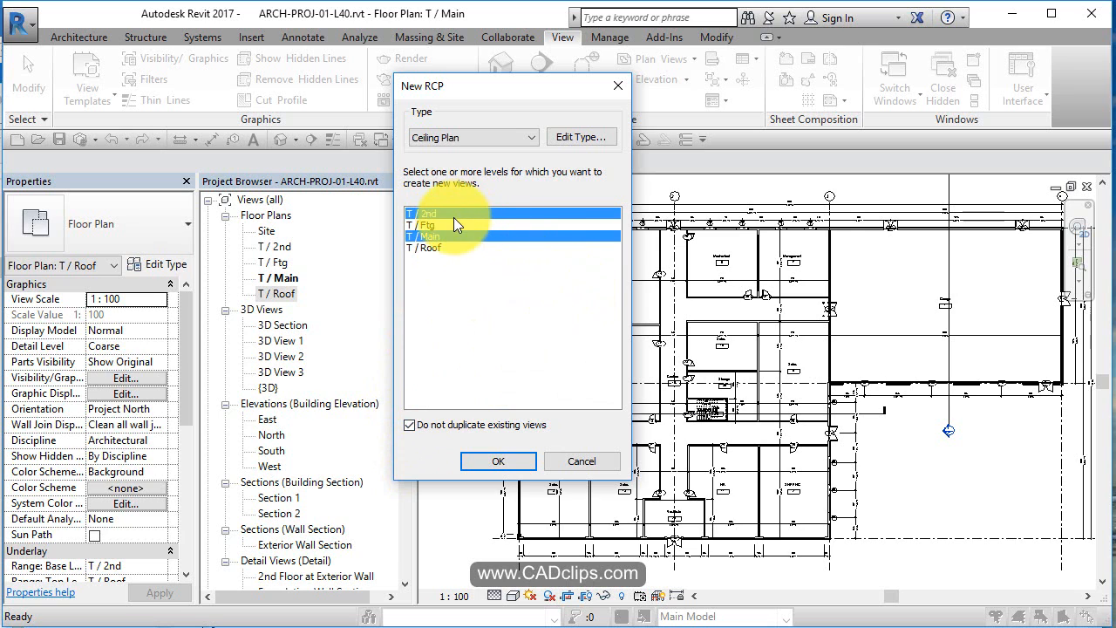
click(580, 136)
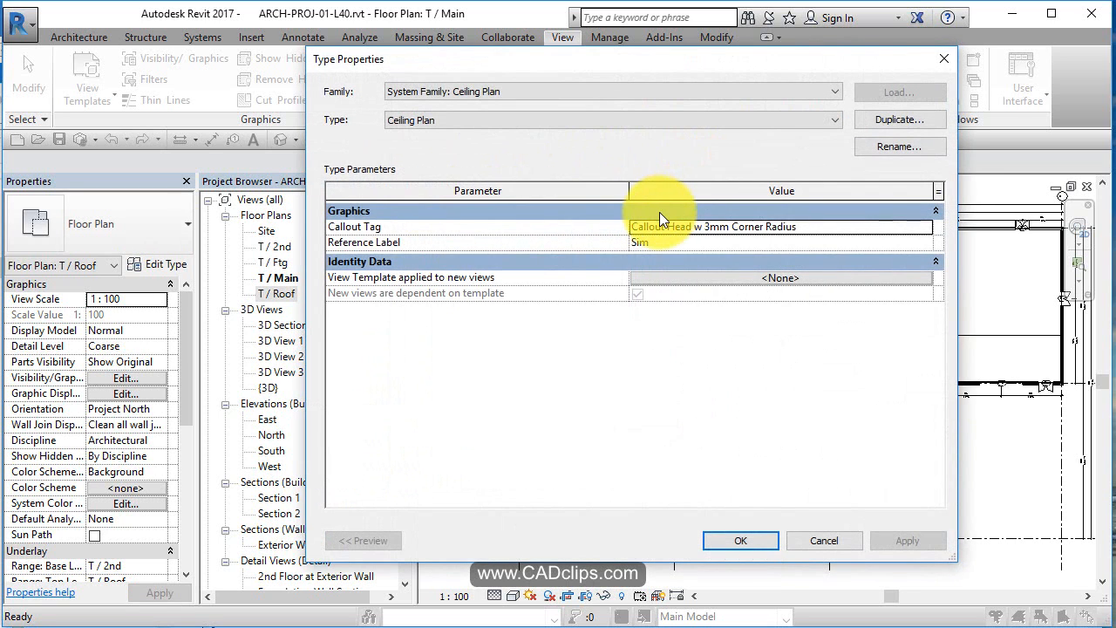
mouse_move(510, 283)
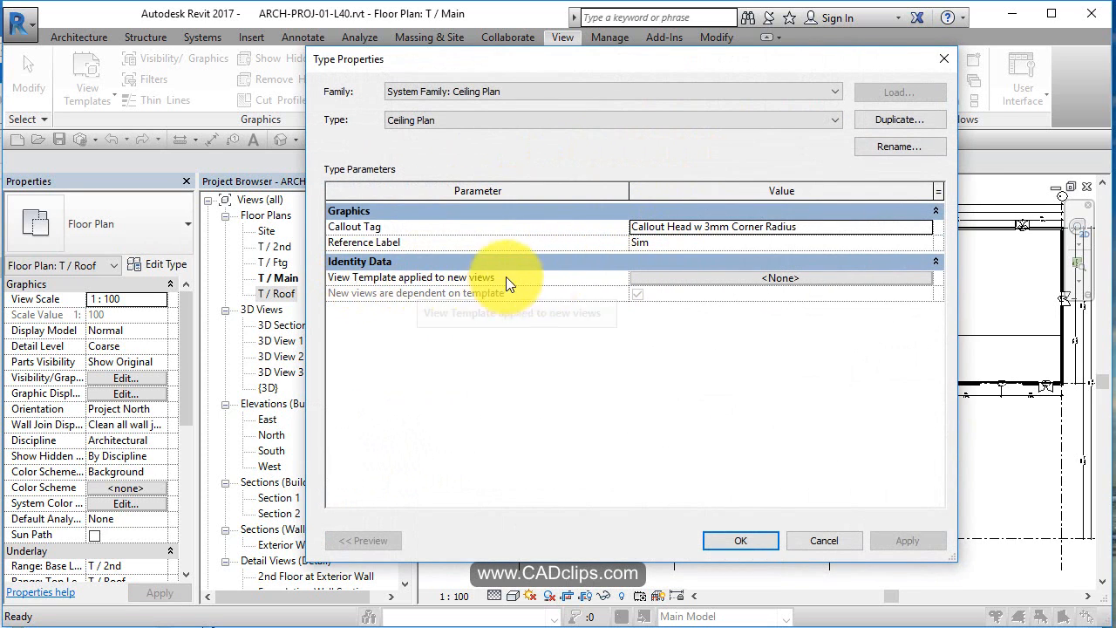
mouse_move(776, 277)
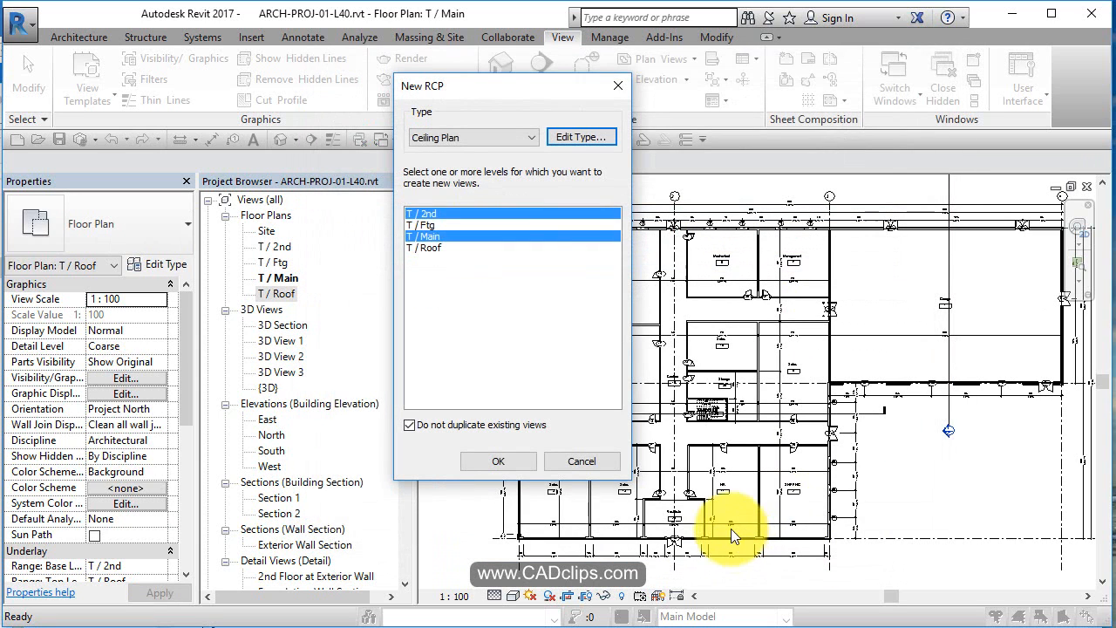
mouse_move(497, 460)
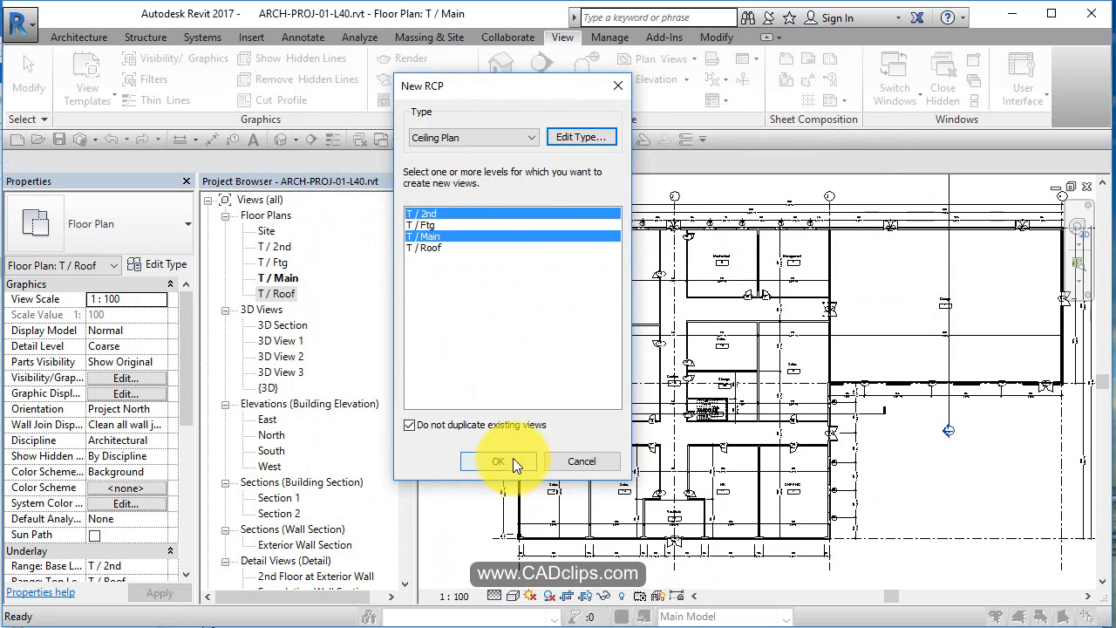
Confirm creating both ceiling plans and open the new T / 2nd ceiling plan.
click(499, 460)
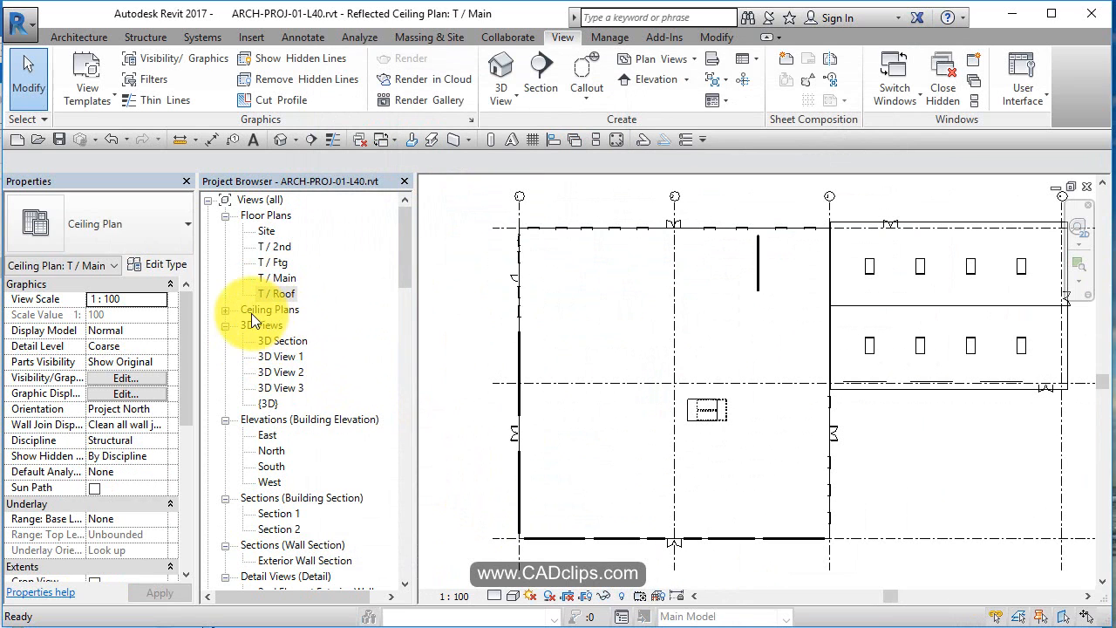
double_click(277, 293)
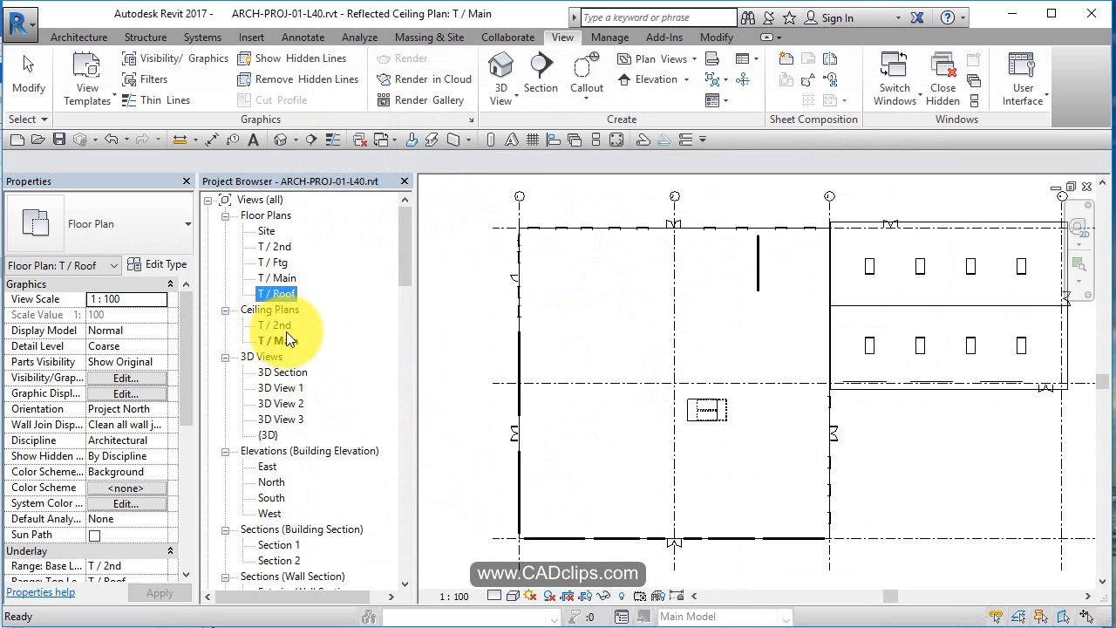
double_click(273, 324)
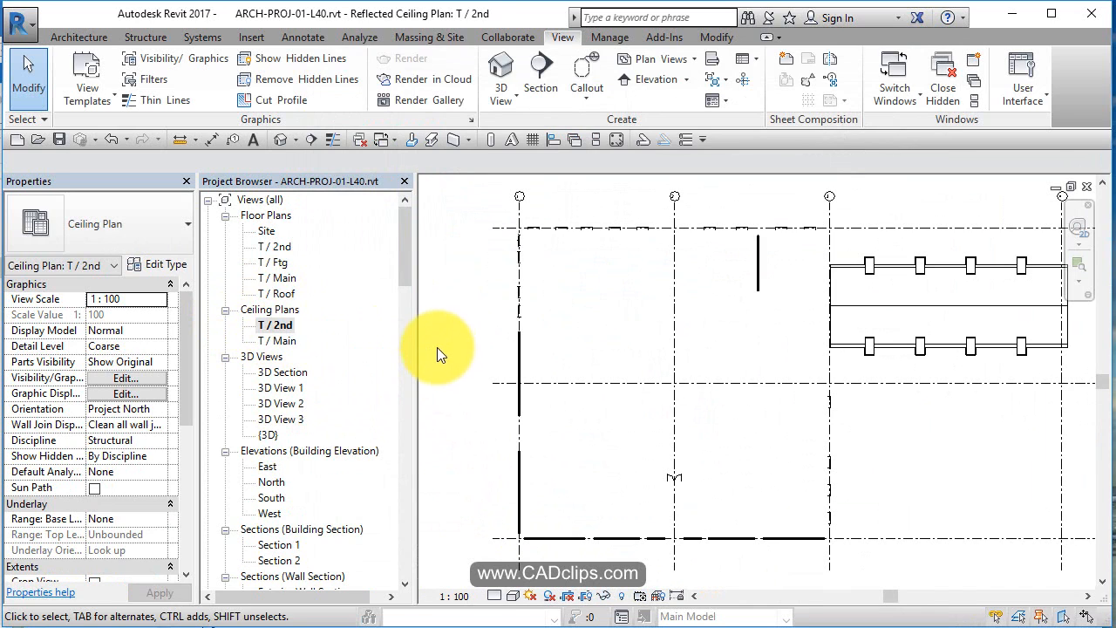
mouse_move(714, 283)
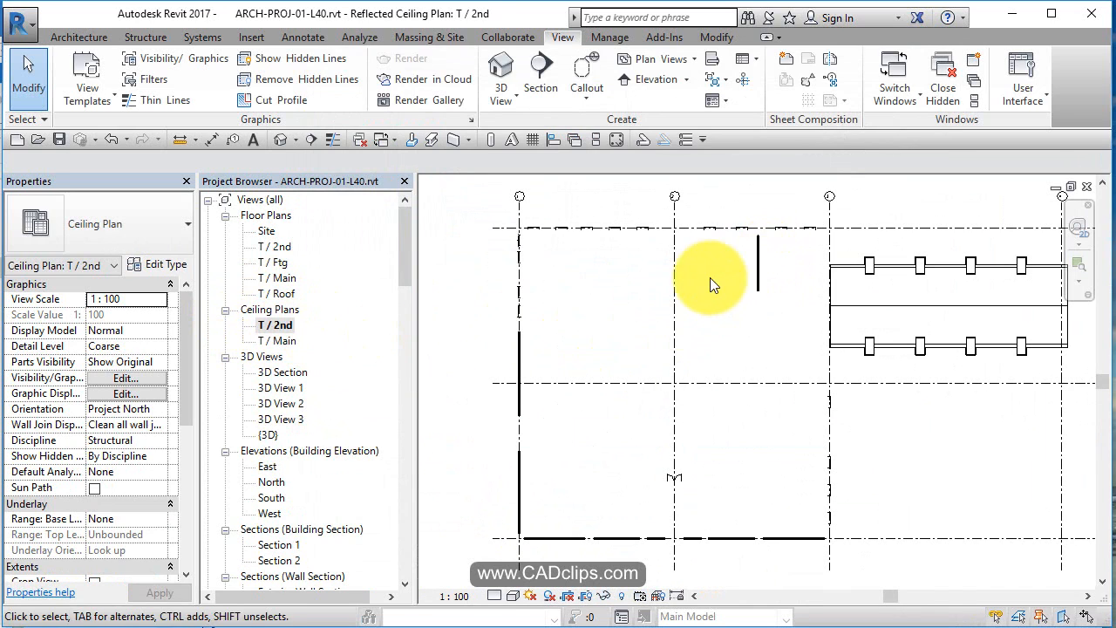
mouse_move(486, 340)
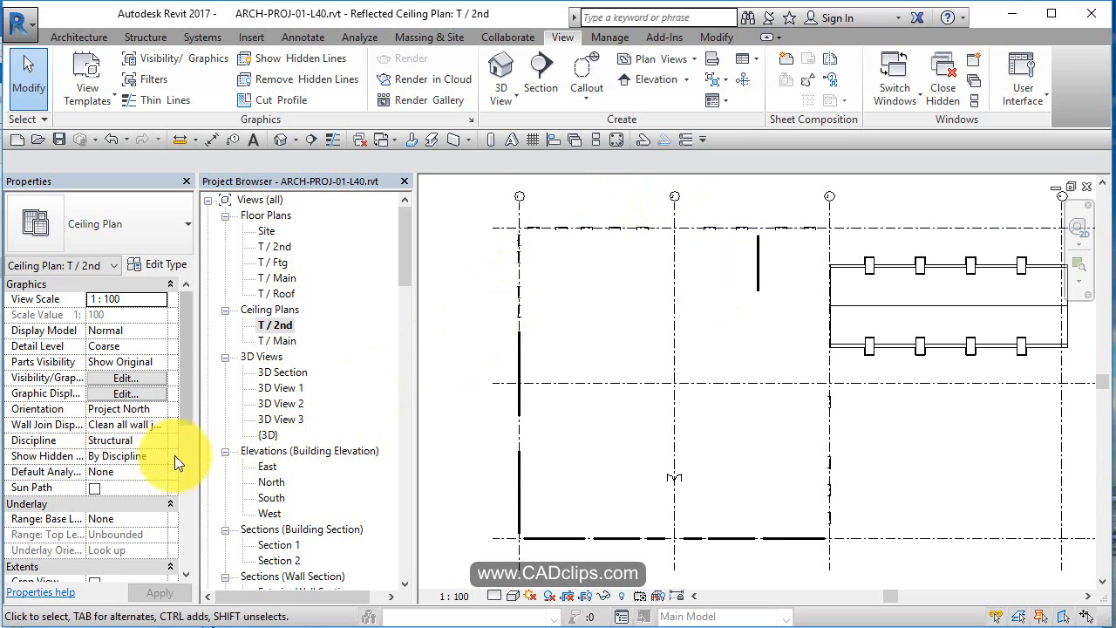
Set the Discipline of the T / 2nd and T / Main ceiling plans to Architectural so interior walls show.
click(161, 439)
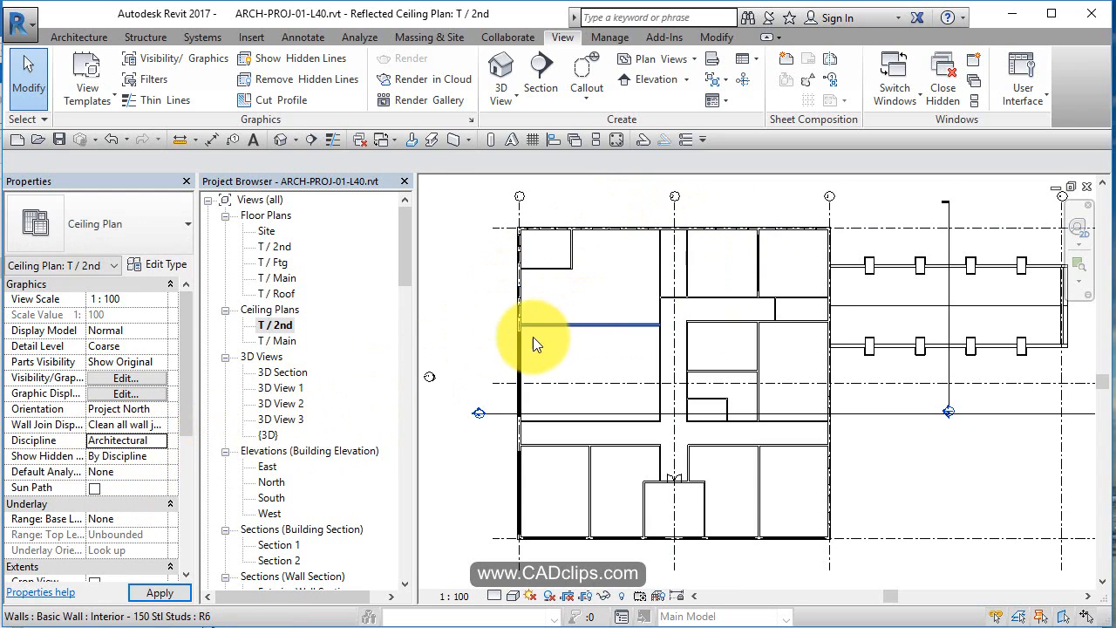
double_click(275, 340)
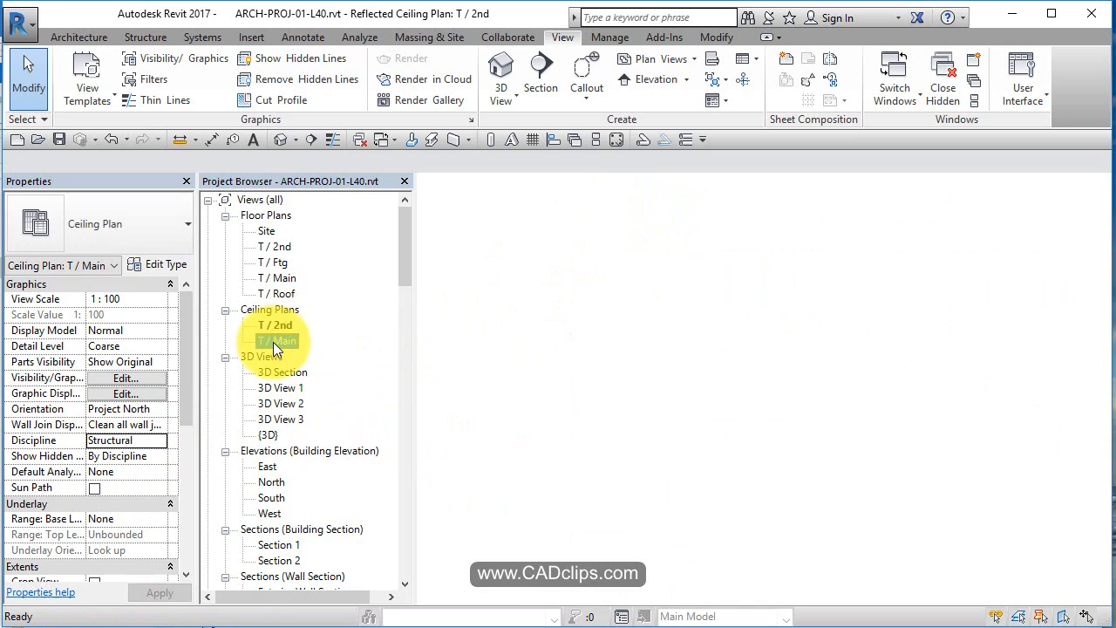
double_click(276, 340)
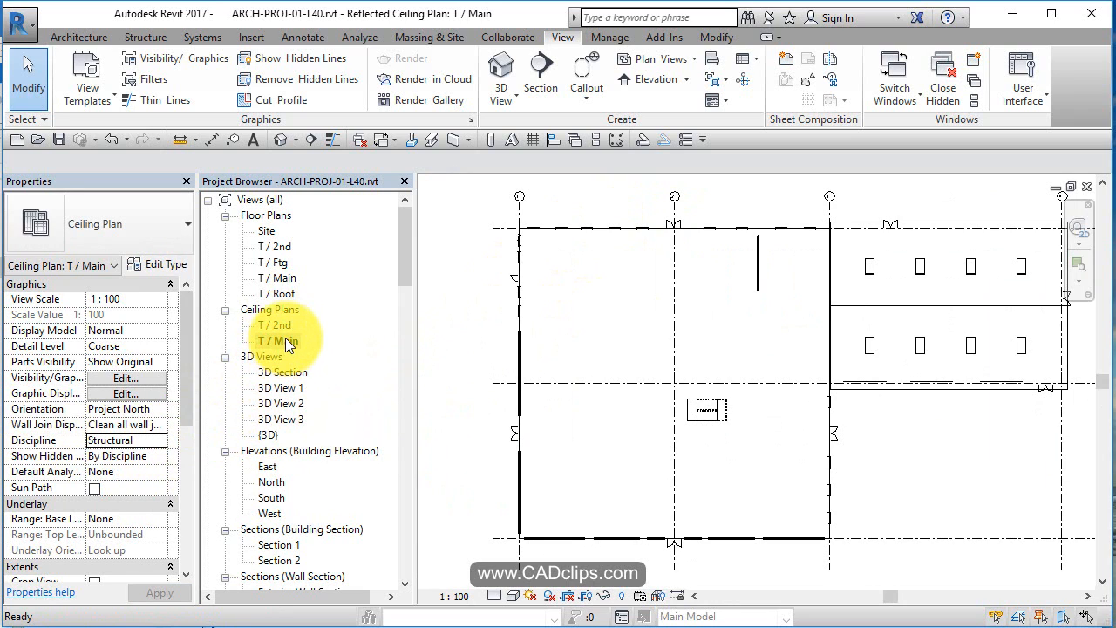
click(161, 439)
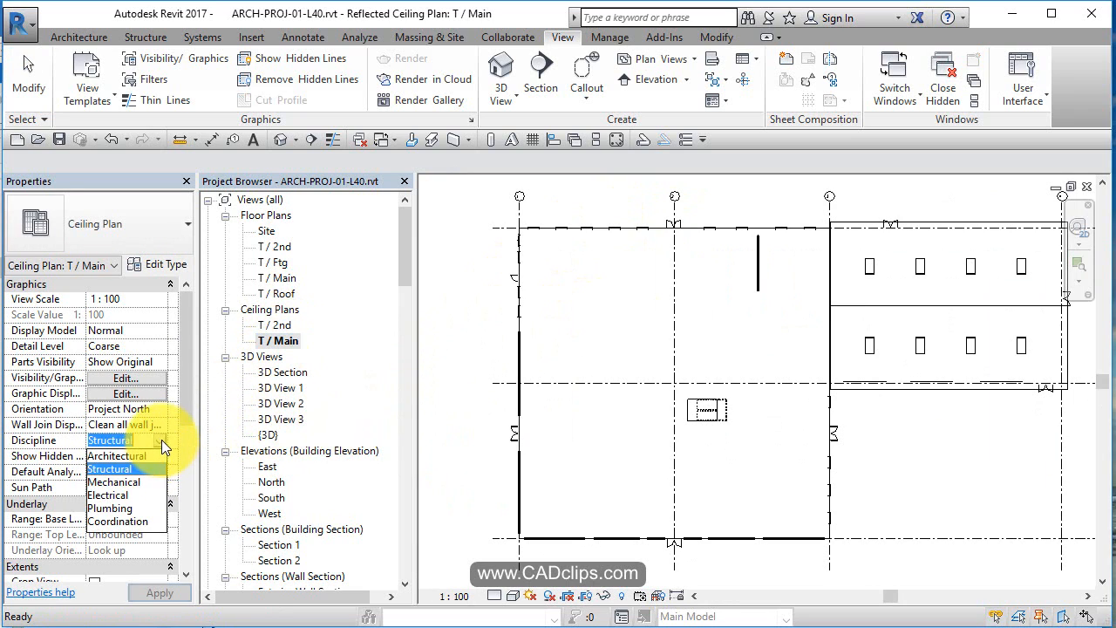
click(119, 455)
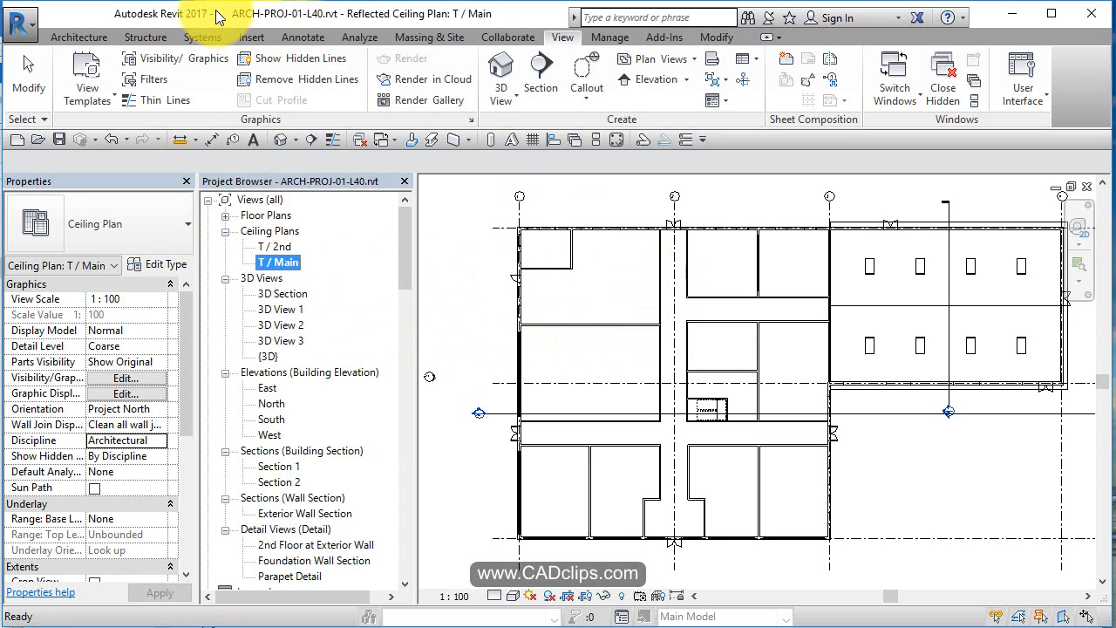
Start an automatic Ceiling on T / Main, then cancel the ceiling boundary sketch without creating it.
click(79, 36)
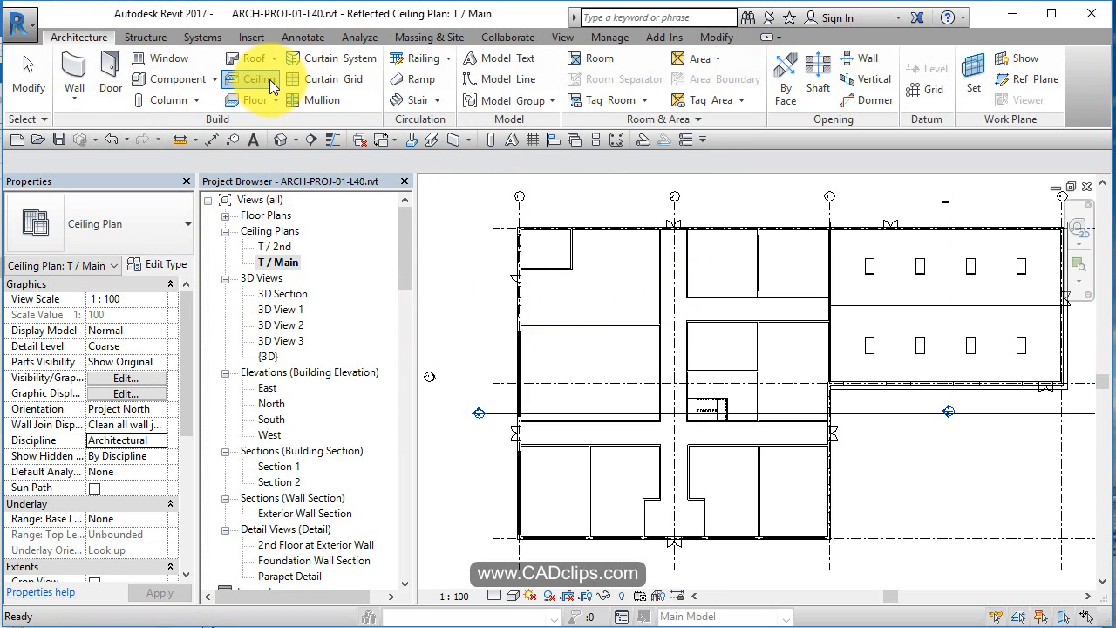
click(251, 79)
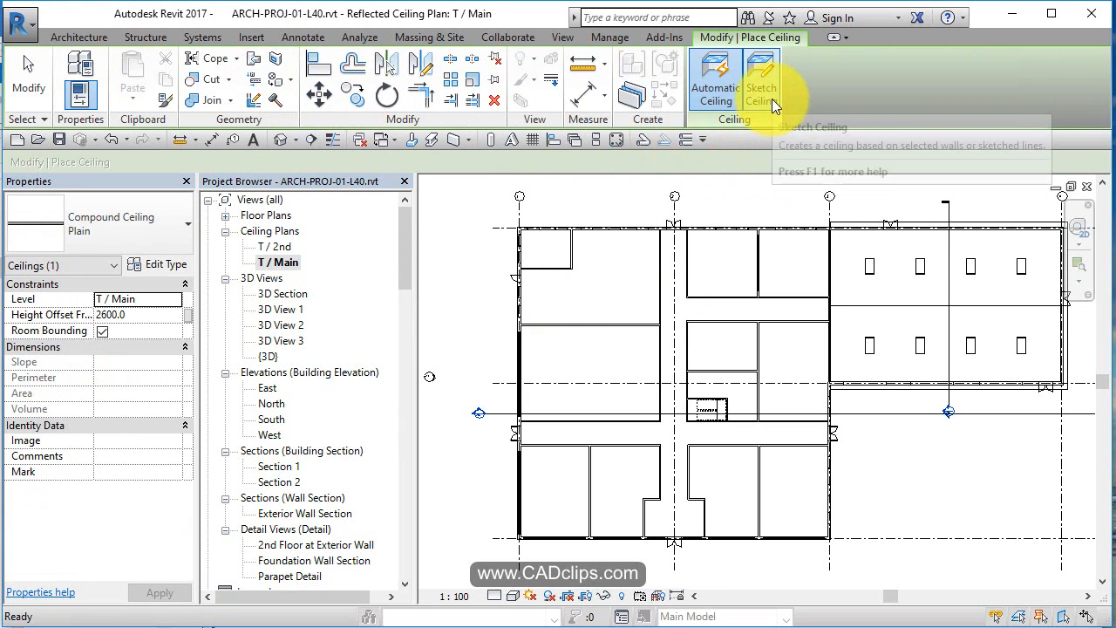
click(761, 79)
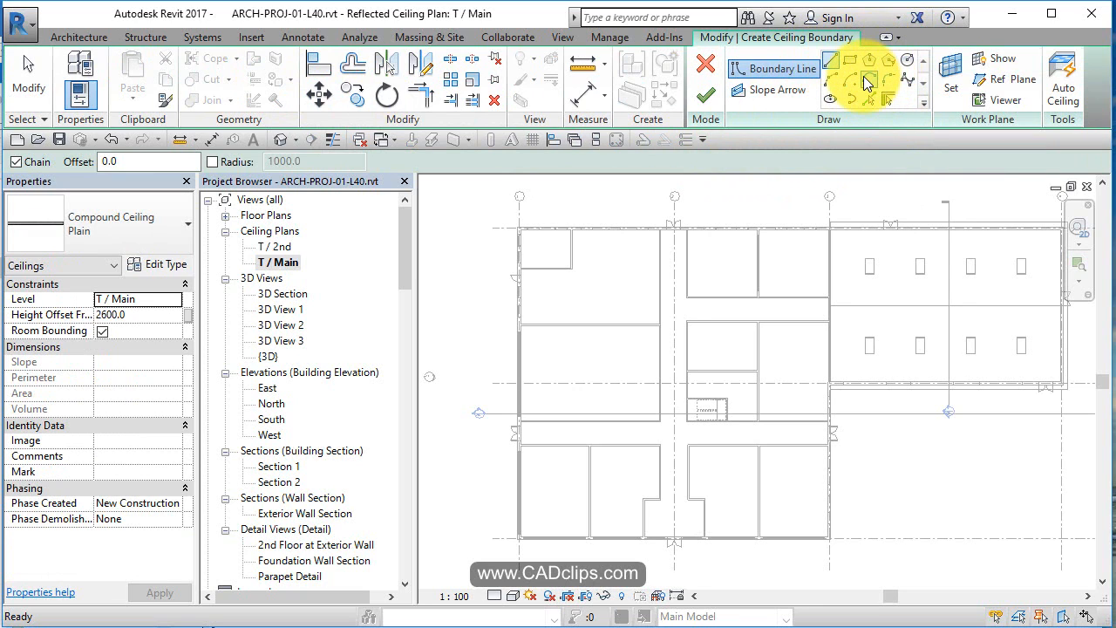
mouse_move(771, 91)
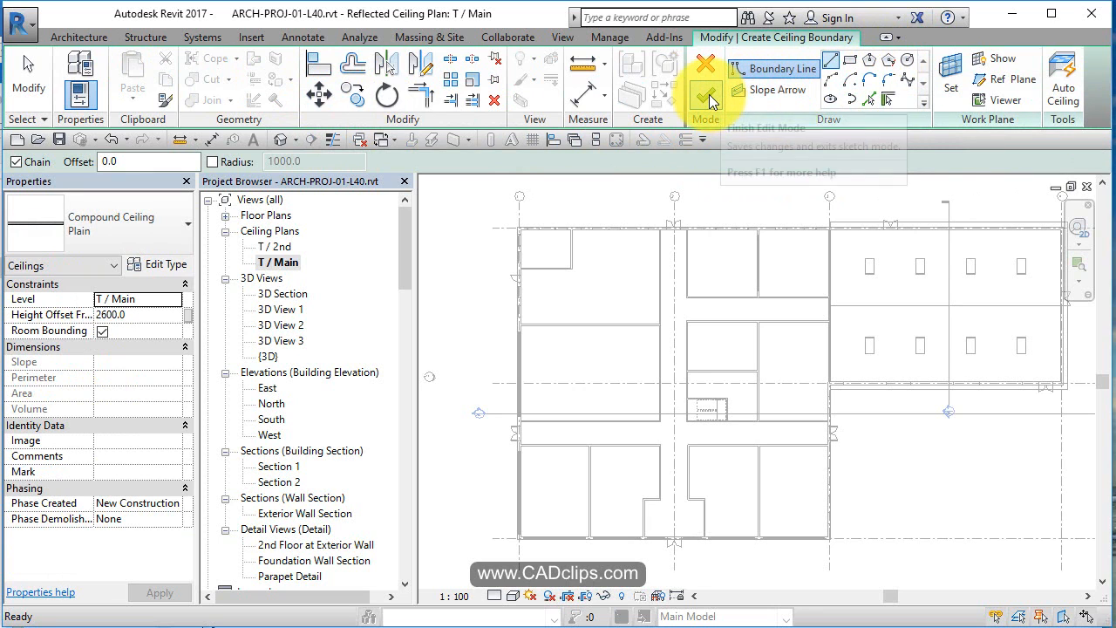
click(705, 76)
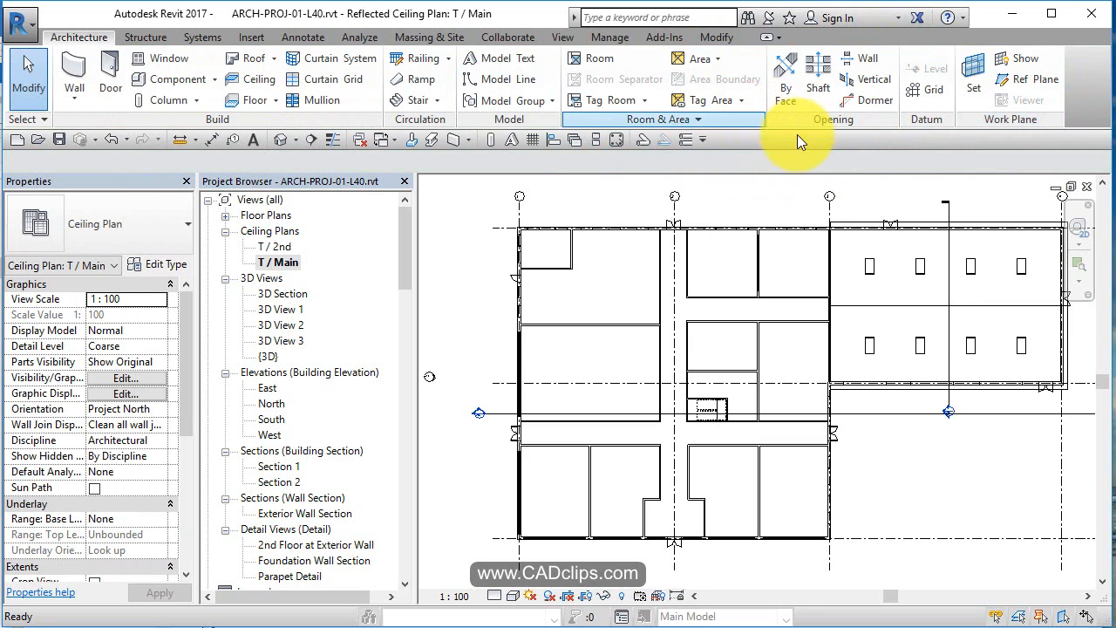
mouse_move(252, 79)
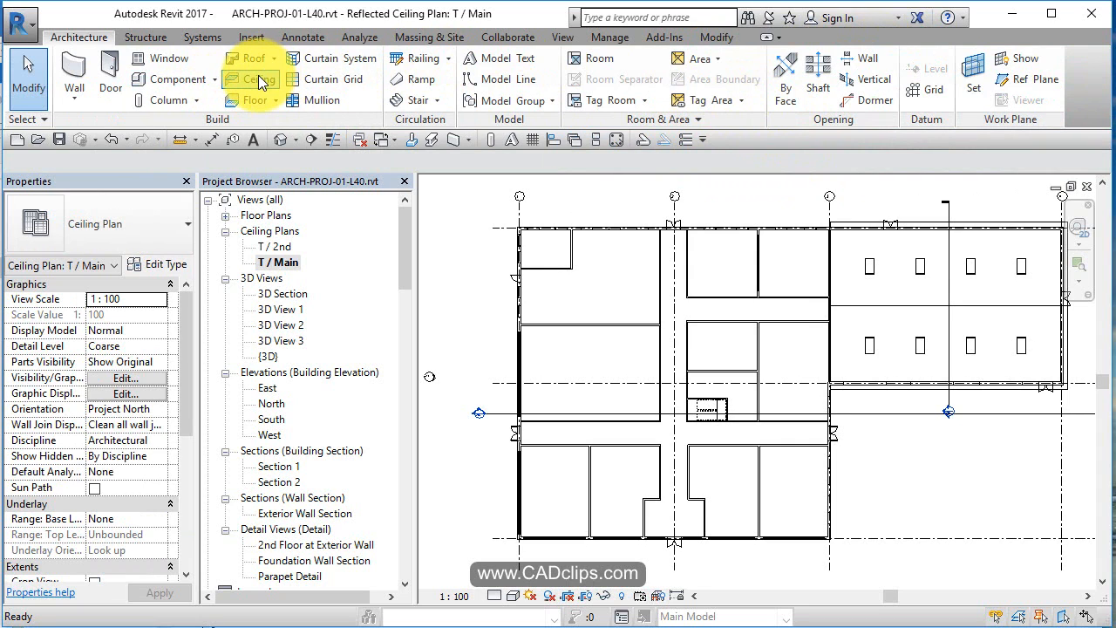
Start a new ceiling typed Compound Ceiling 600 x 1200mm Grid with a 3000.0 height offset.
click(249, 78)
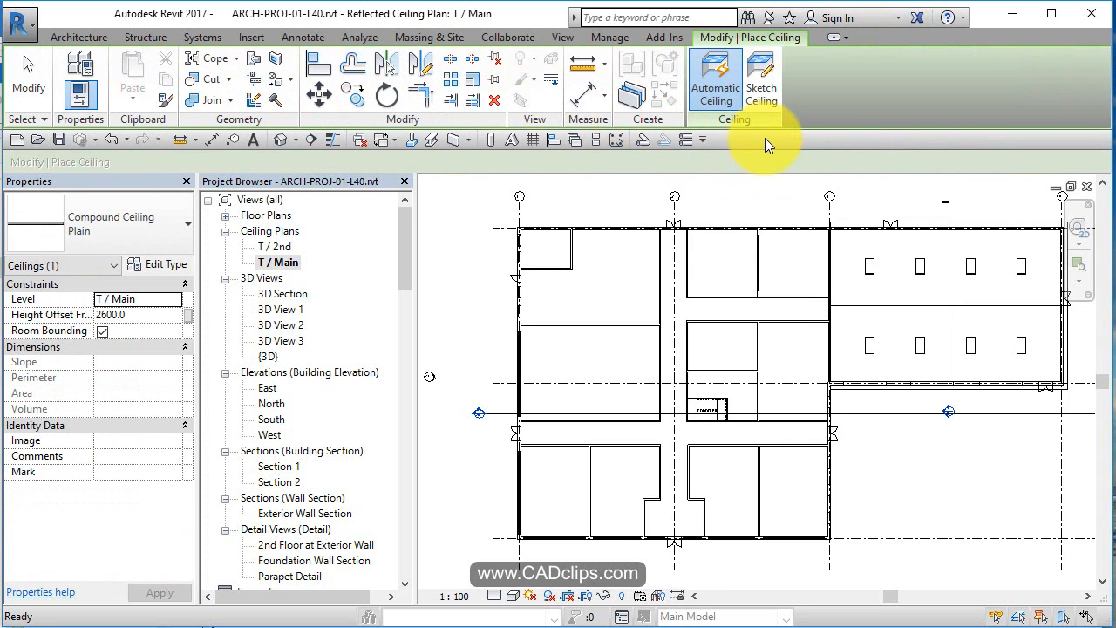
mouse_move(715, 79)
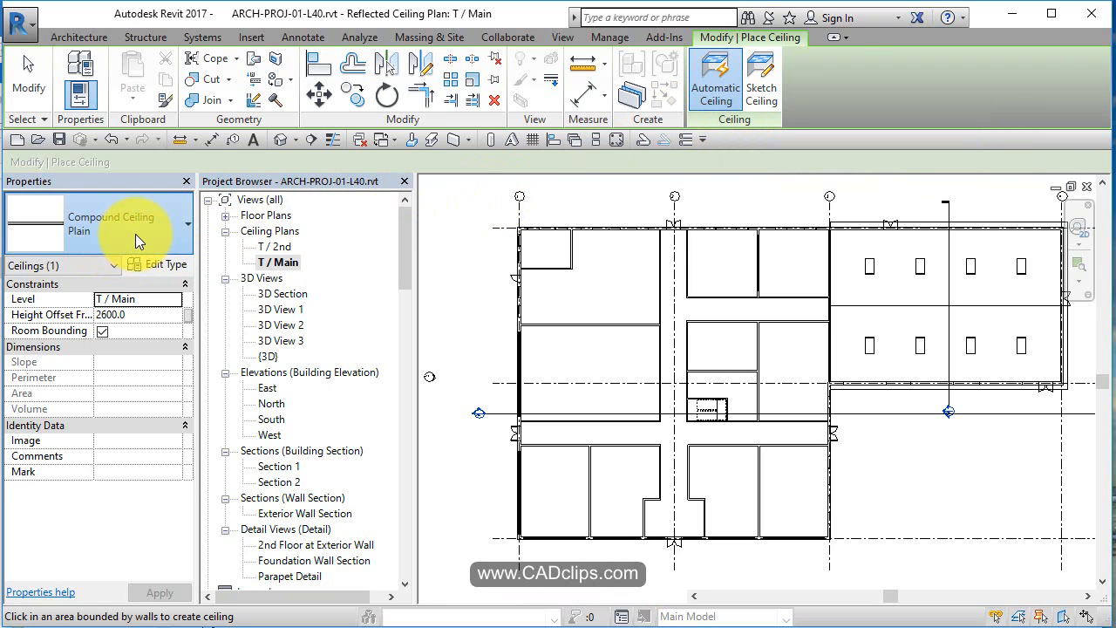
click(136, 223)
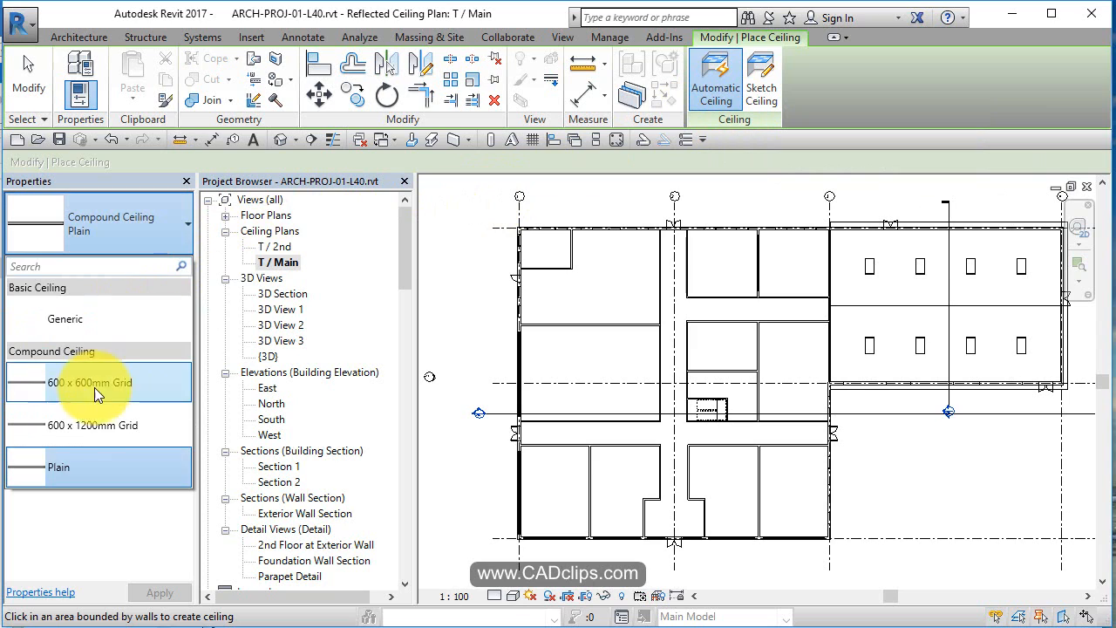
click(93, 426)
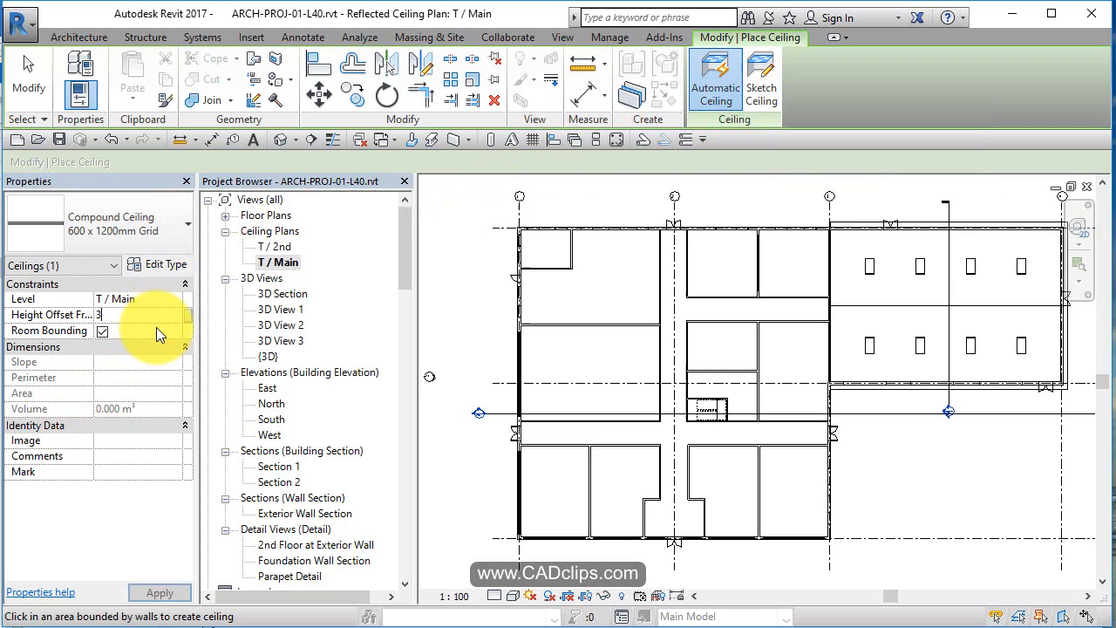
text(3000.0)
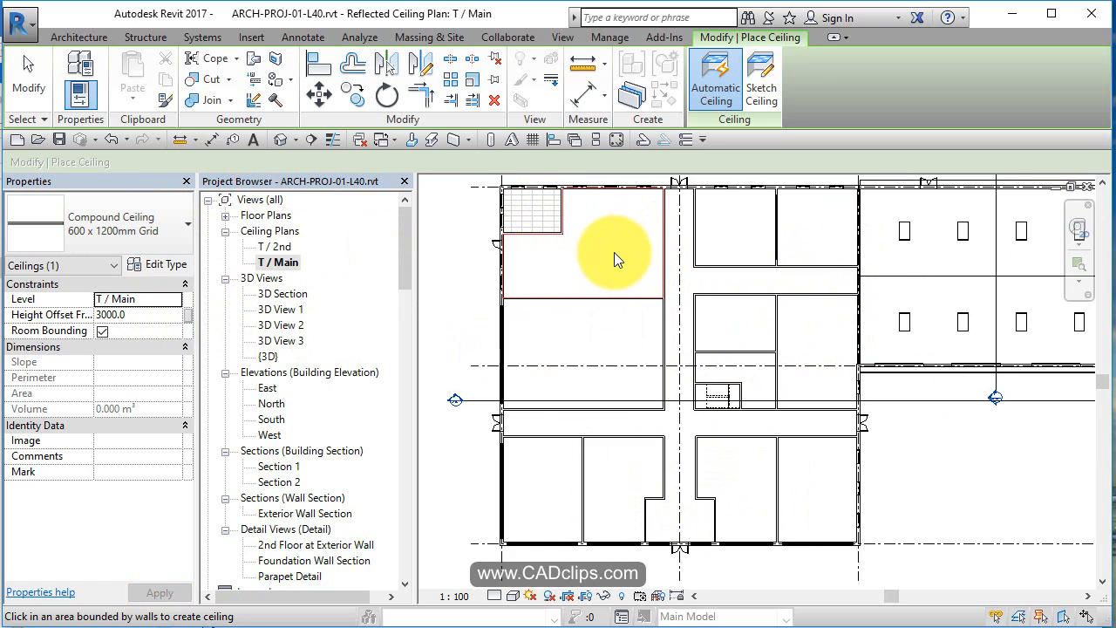
Place the 600 x 1200mm grid ceiling in the top-left room of T / Main.
click(820, 279)
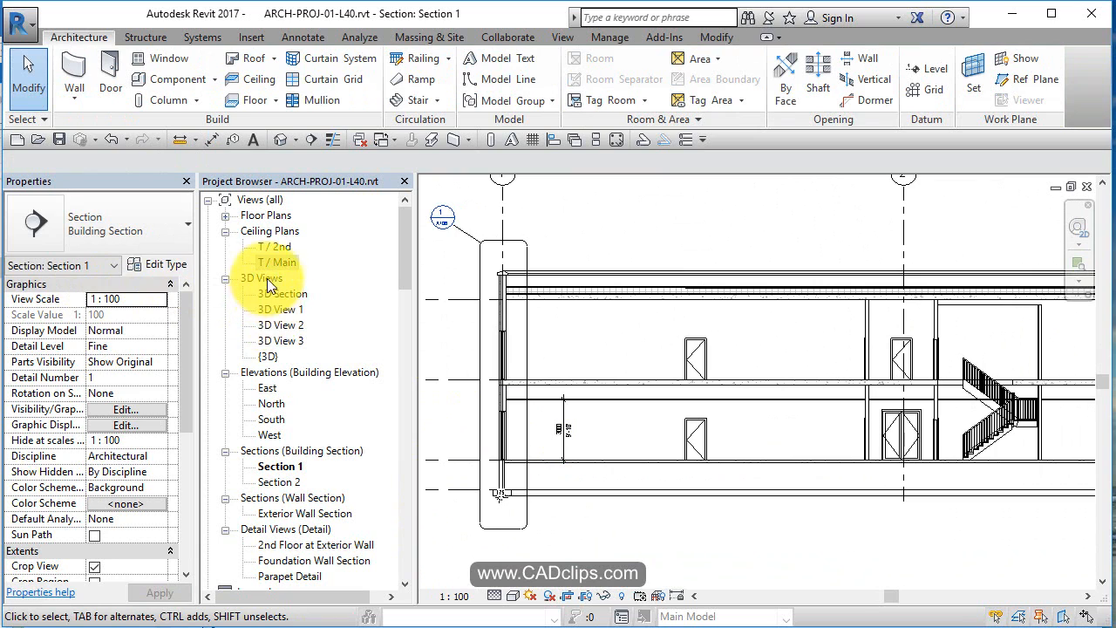
Switch to the T / 2nd ceiling plan and start placing automatic grid ceilings in its rooms.
double_click(276, 247)
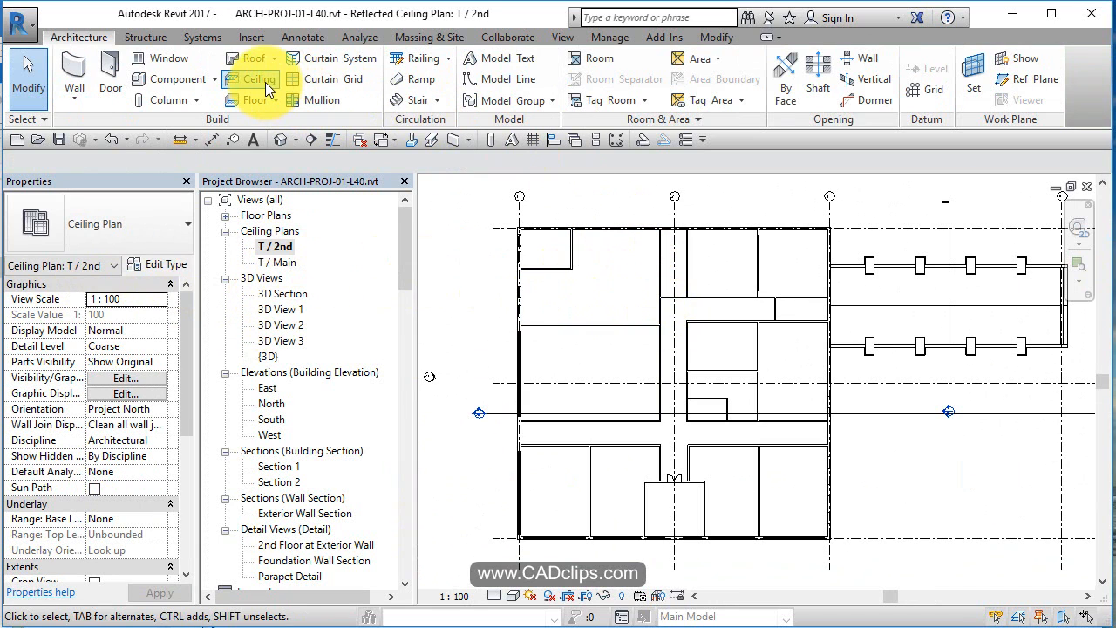
click(253, 78)
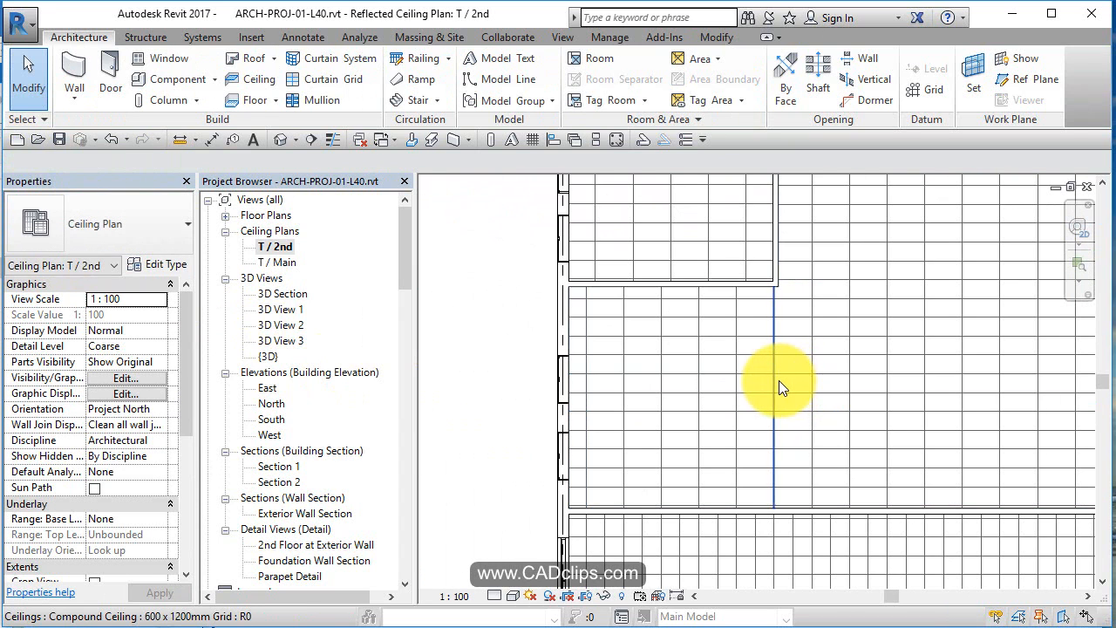
Finish placing ceilings, select the small top-left room's ceiling and begin rotating its grid 45 degrees.
click(781, 387)
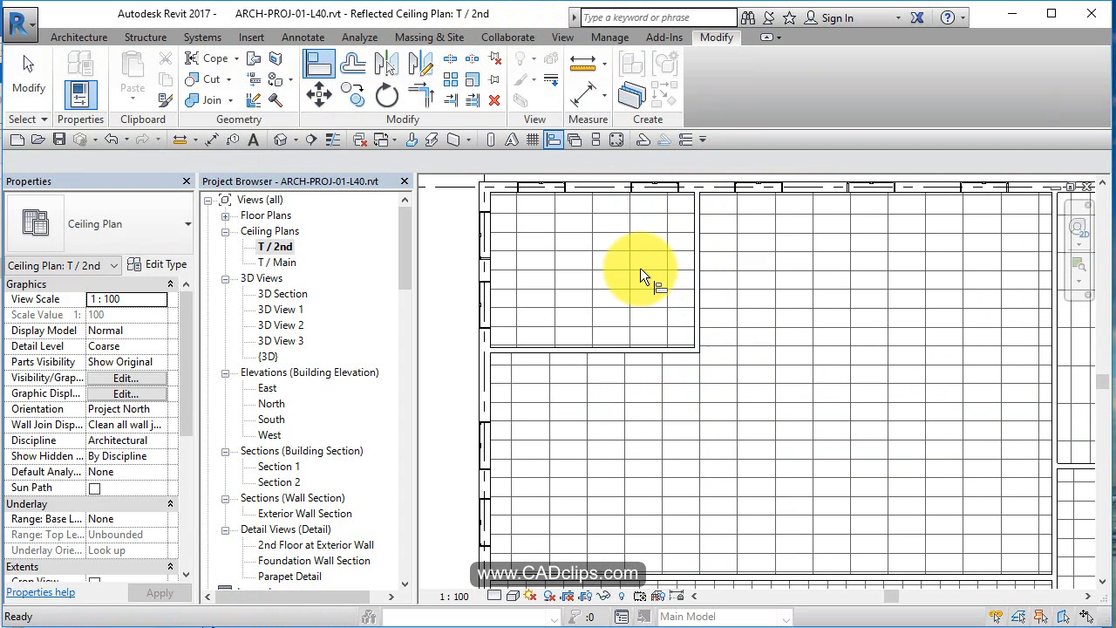
click(642, 269)
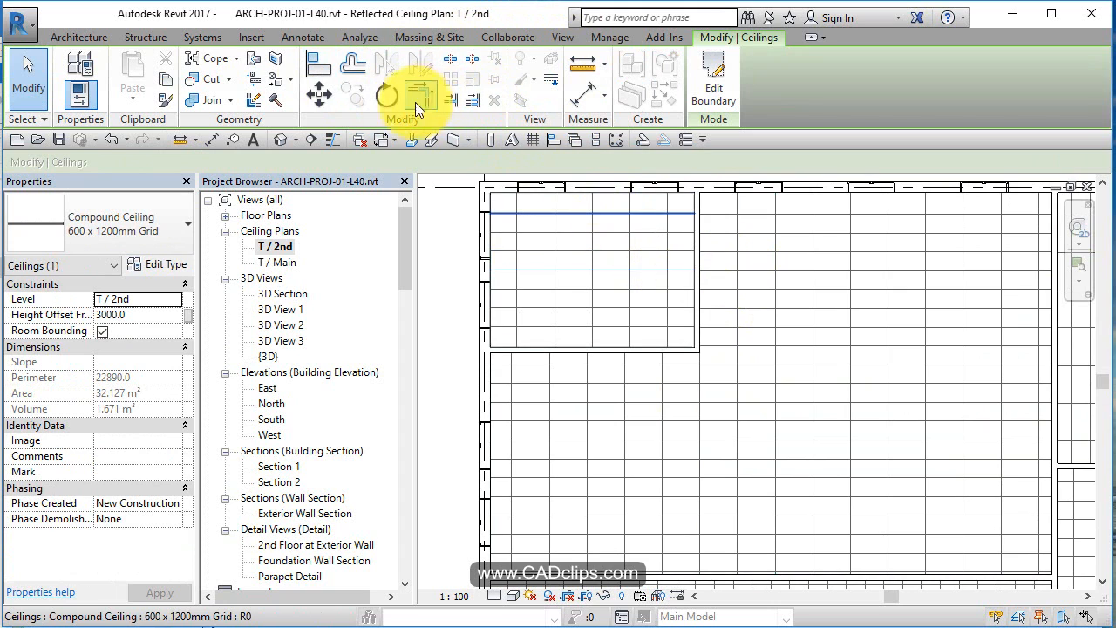
click(387, 94)
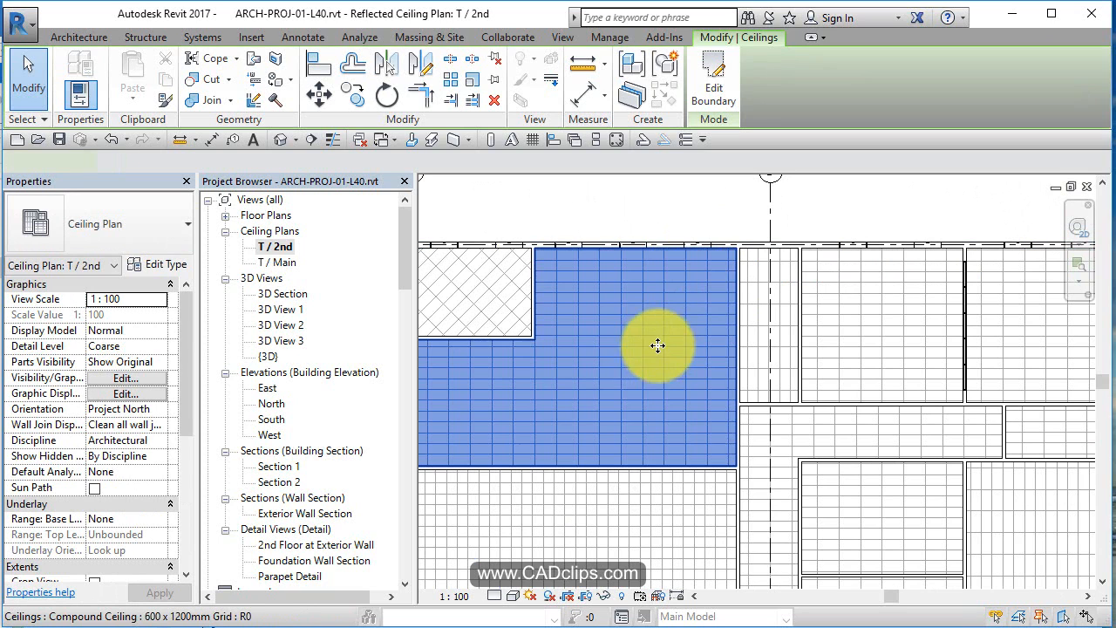
click(659, 345)
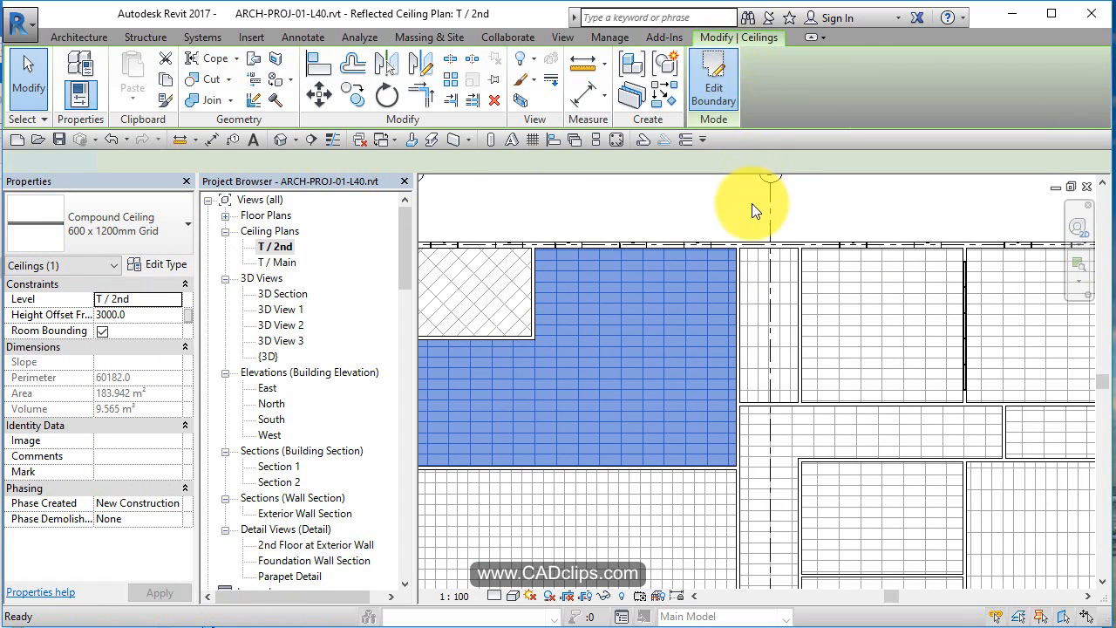
click(713, 78)
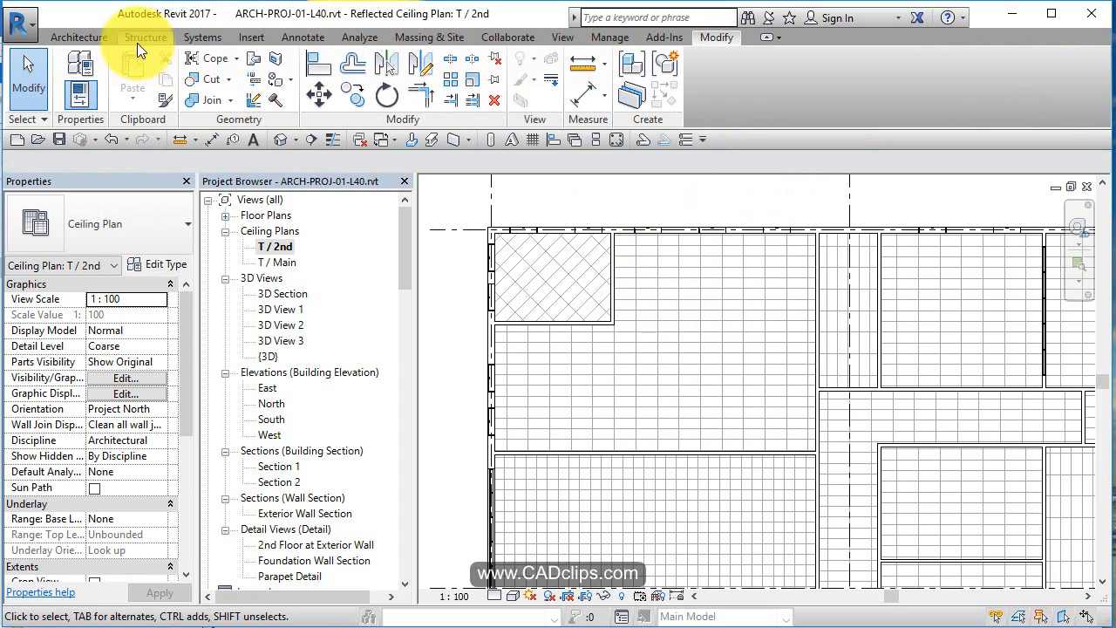
click(77, 37)
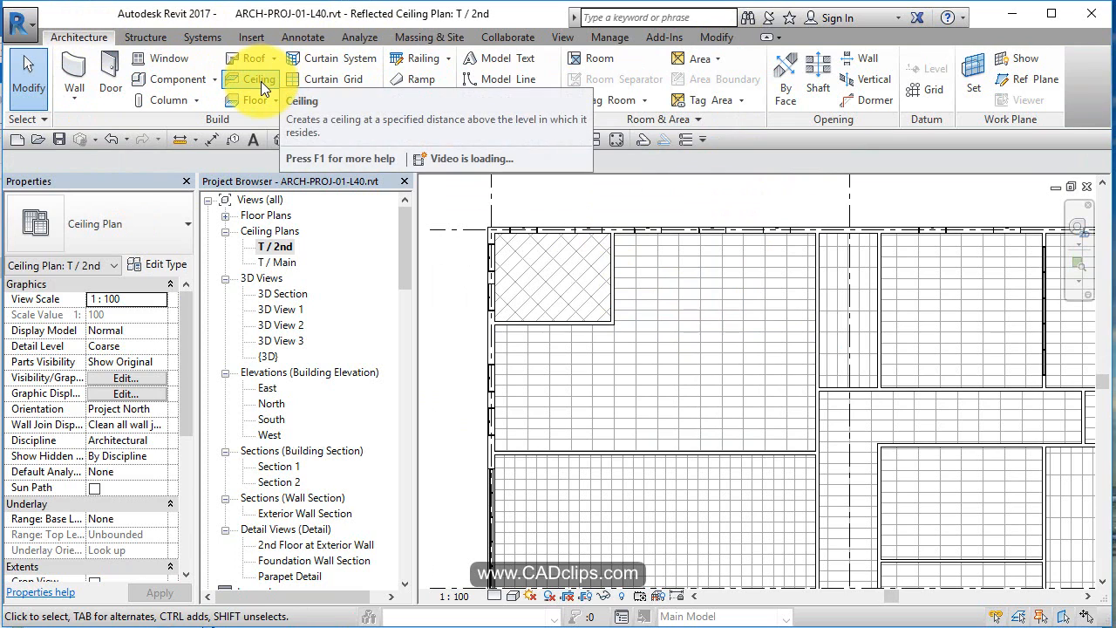
click(258, 78)
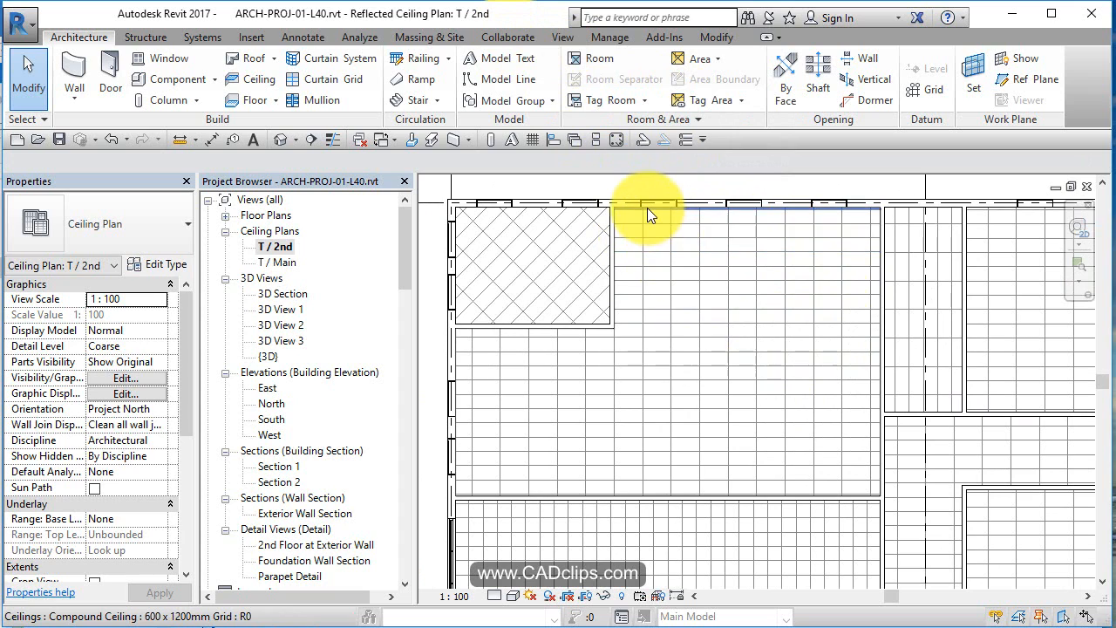
Edit the large room's ceiling boundary with a sketched circle to cut a circular opening.
click(649, 213)
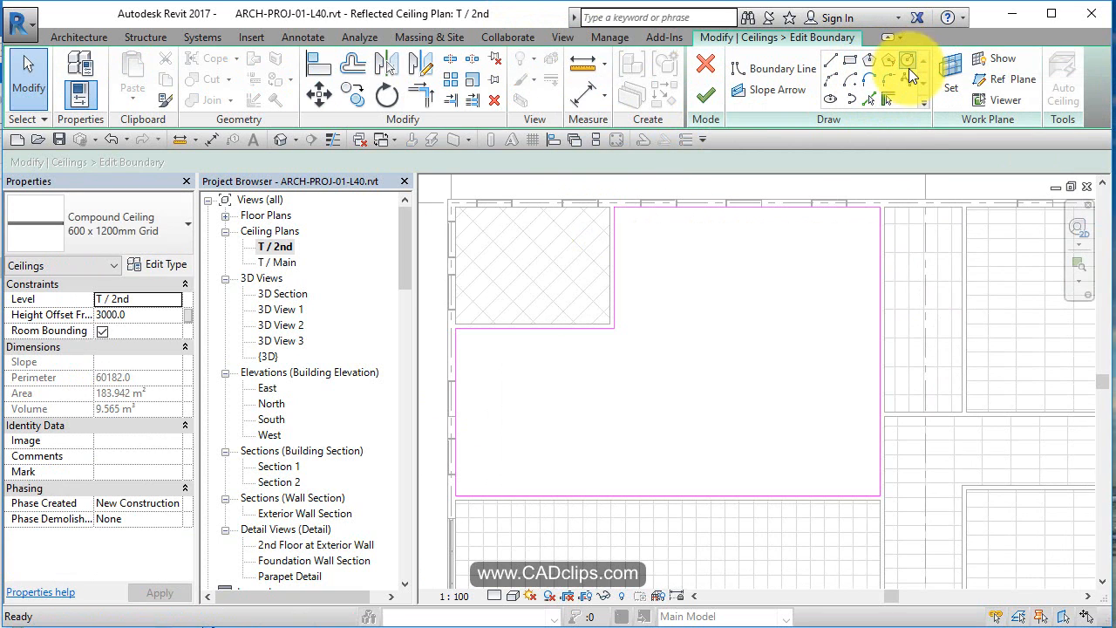
click(907, 60)
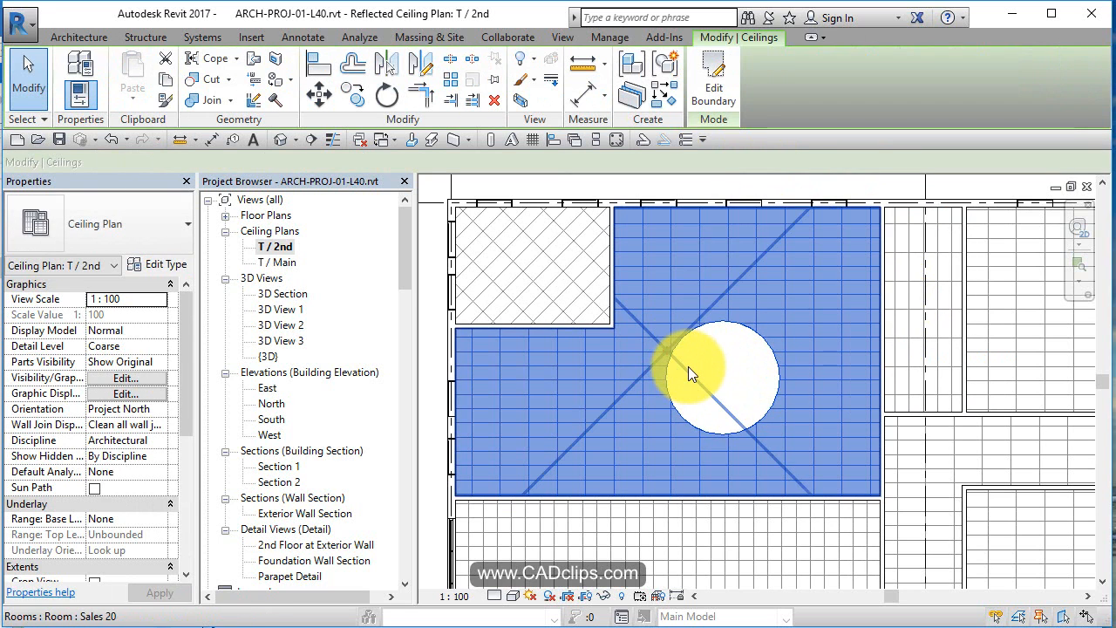
click(689, 375)
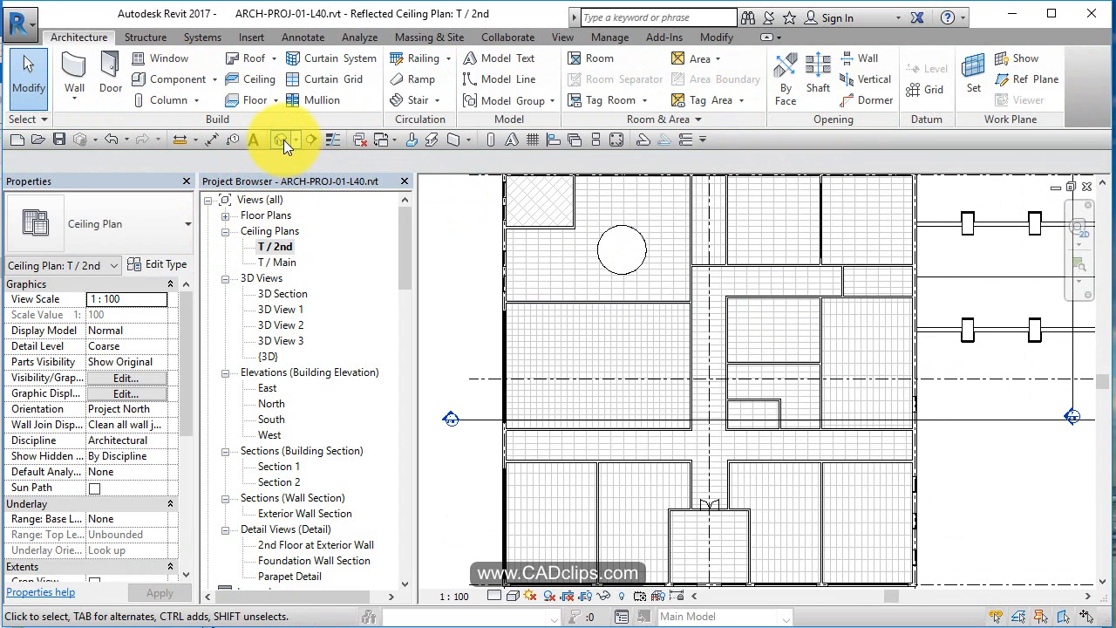
Switch to the default 3D view to inspect the ceilings with the circular cut.
double_click(268, 356)
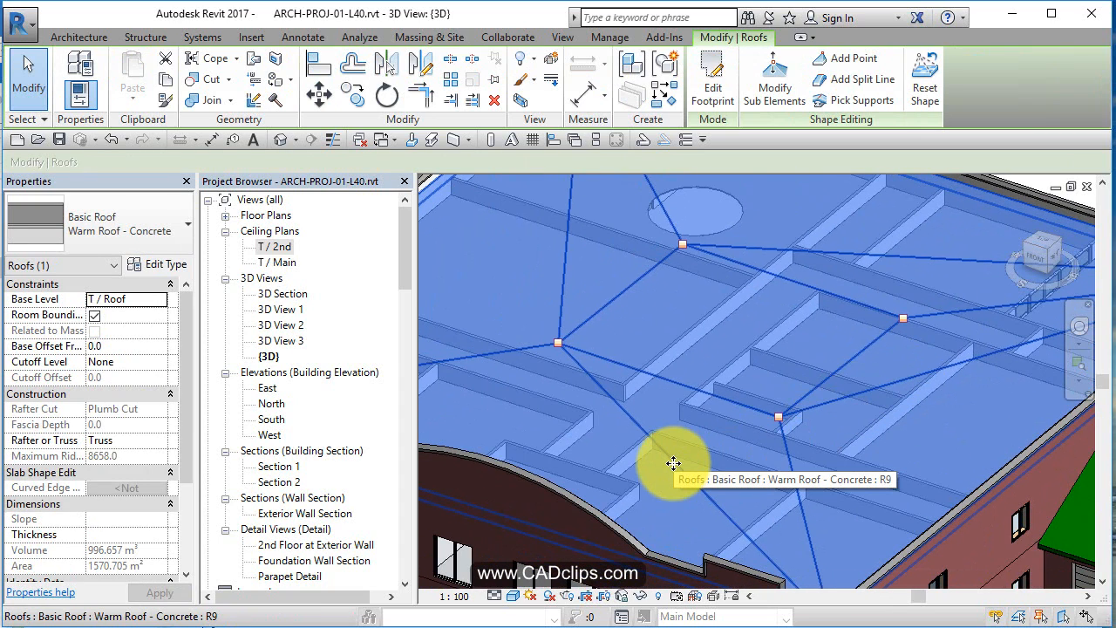
mouse_move(659, 451)
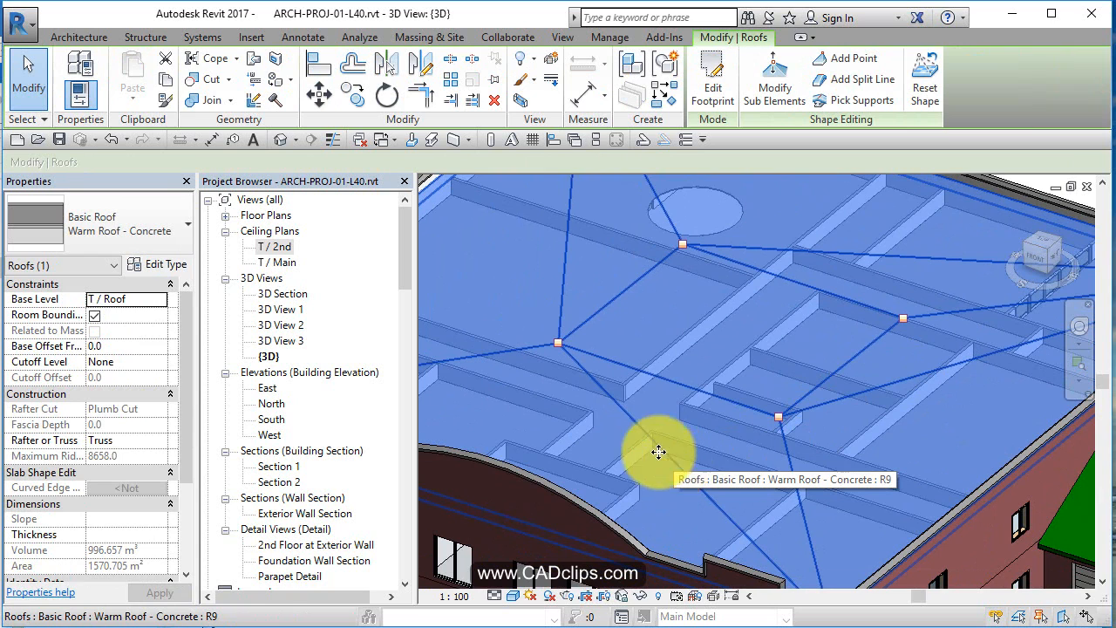